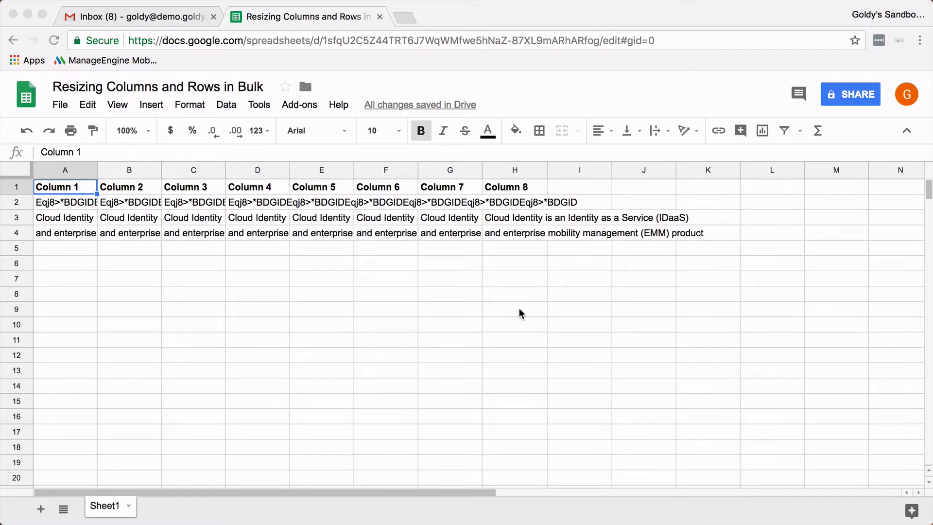
mouse_move(256, 289)
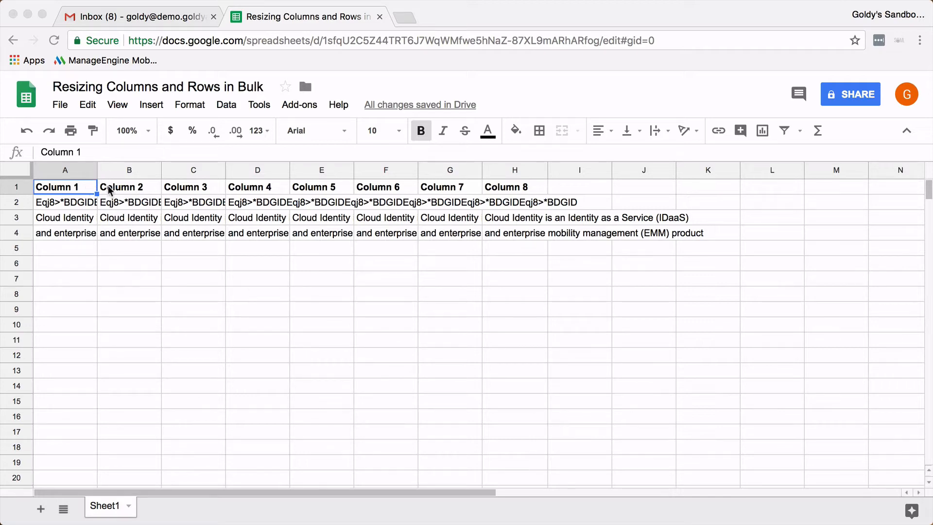
mouse_move(95, 173)
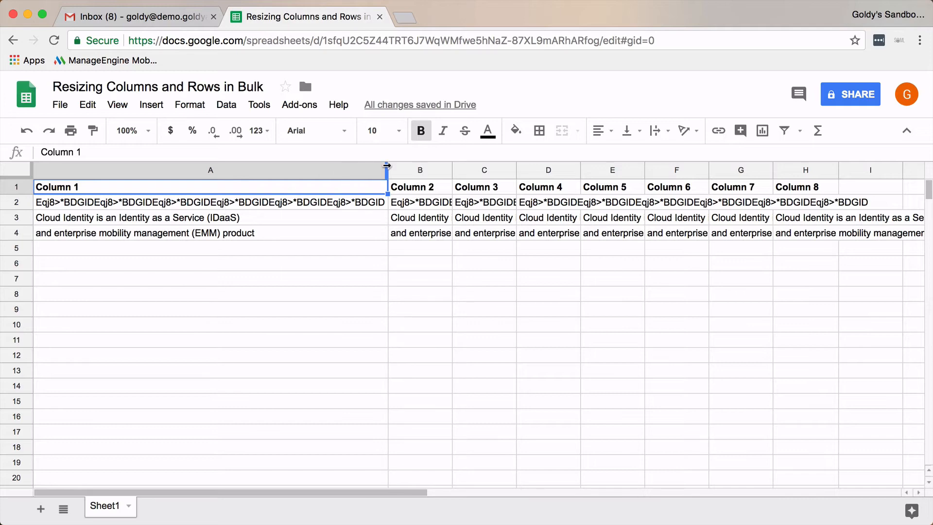
Step: Widen column A by dragging its header border so the long text fits on one line
left_click_drag(387, 169, 149, 169)
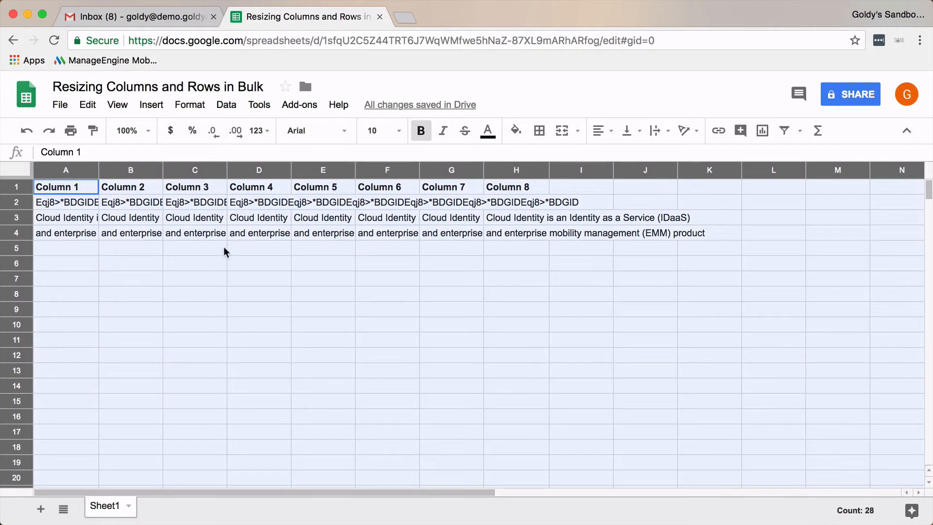
Step: Select every cell, widen all columns together to a uniform width, then deselect
left_click(195, 248)
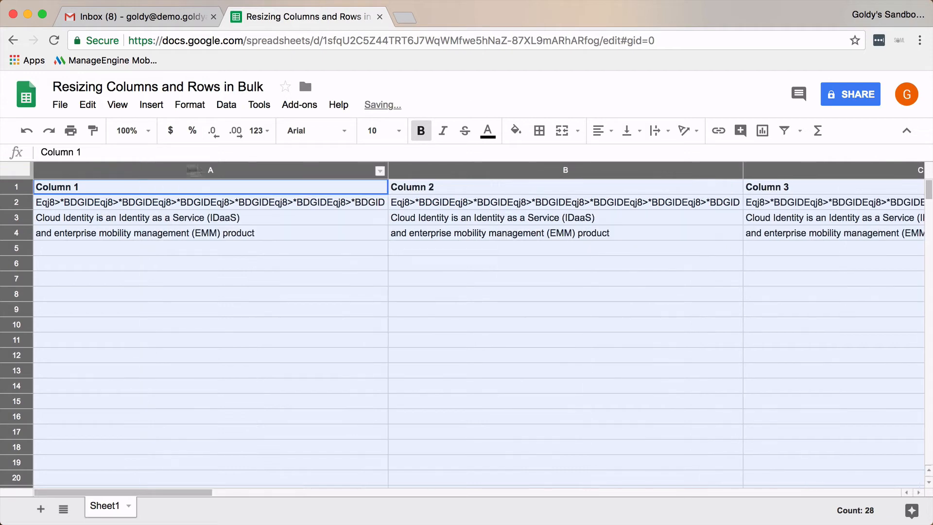
left_click(566, 202)
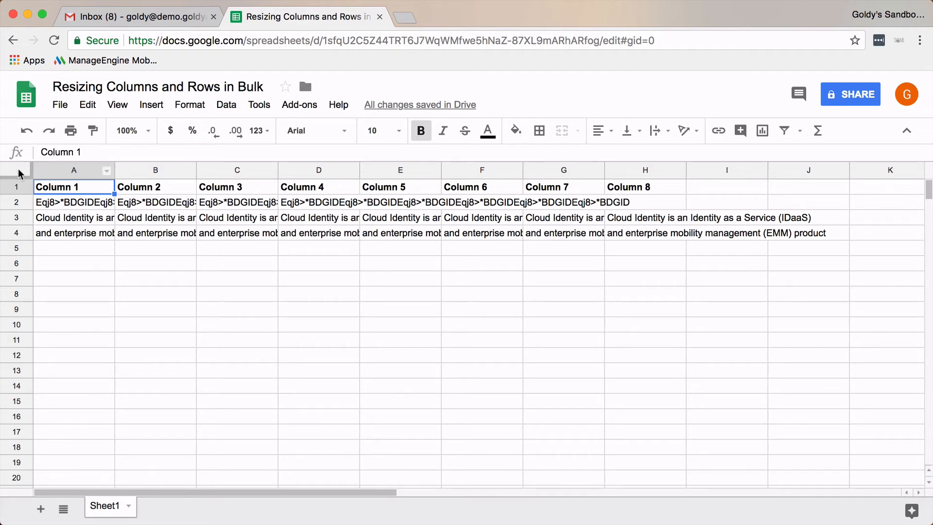
Step: Select the whole sheet via the corner box, make all rows taller together, then deselect
left_click(18, 169)
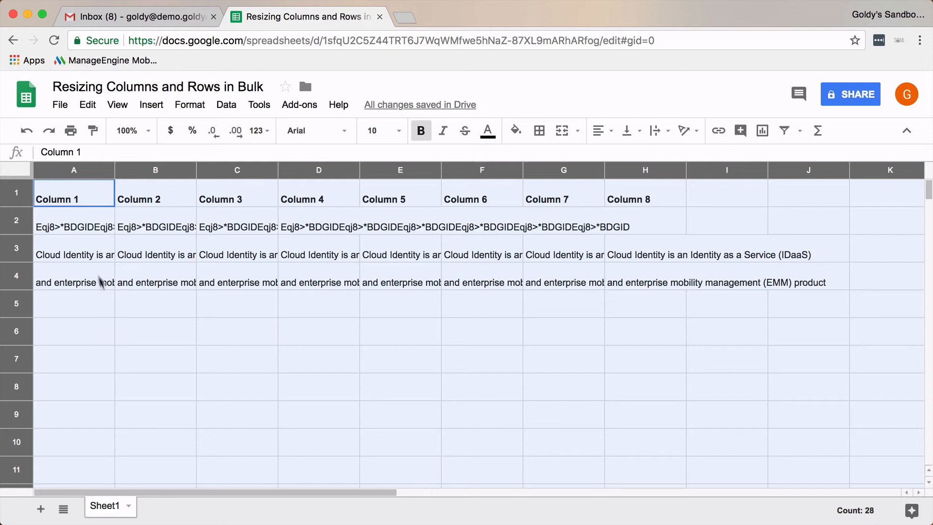
mouse_move(99, 238)
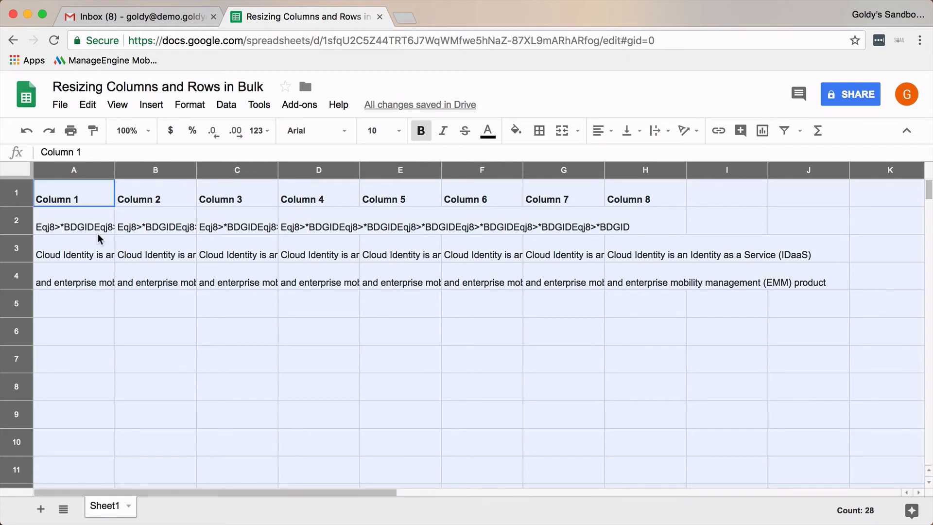
left_click(156, 193)
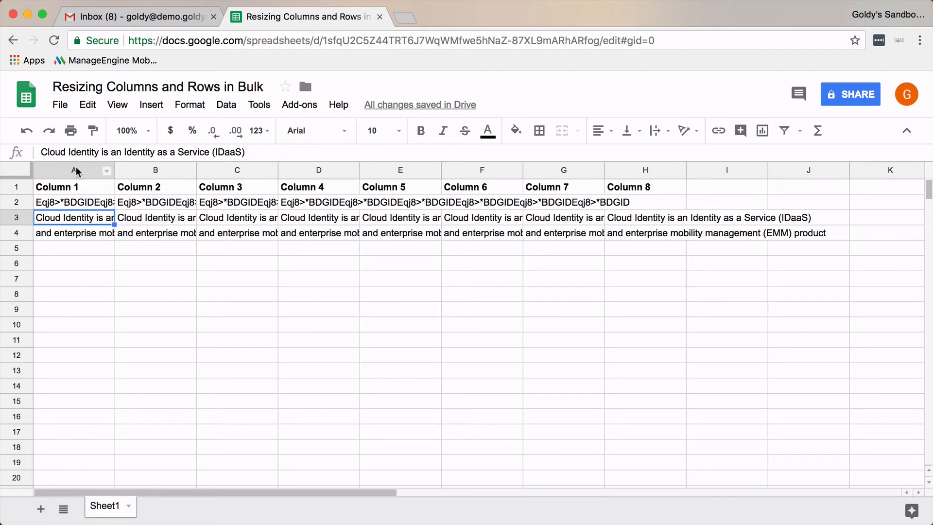
Step: Select columns A to C and drag them to a narrow uniform width, smaller than the others
left_click(73, 169)
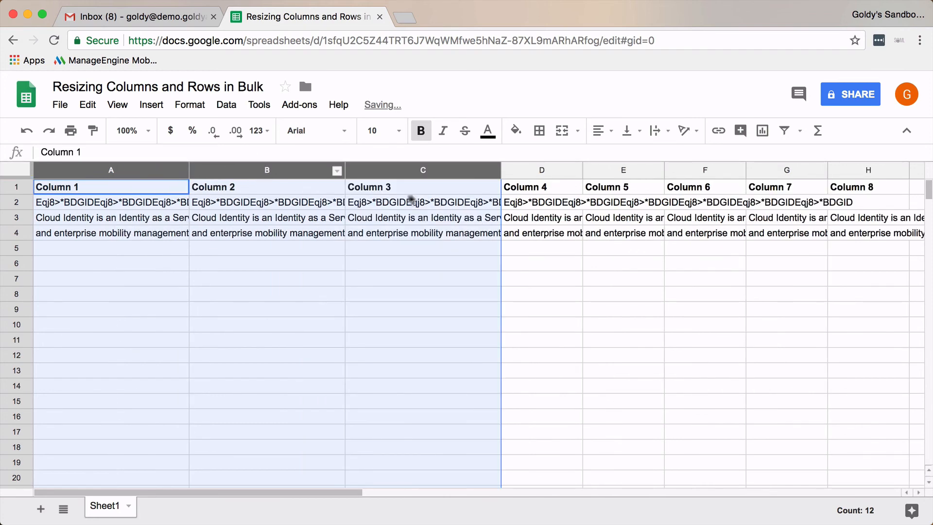
left_click_drag(188, 169, 145, 169)
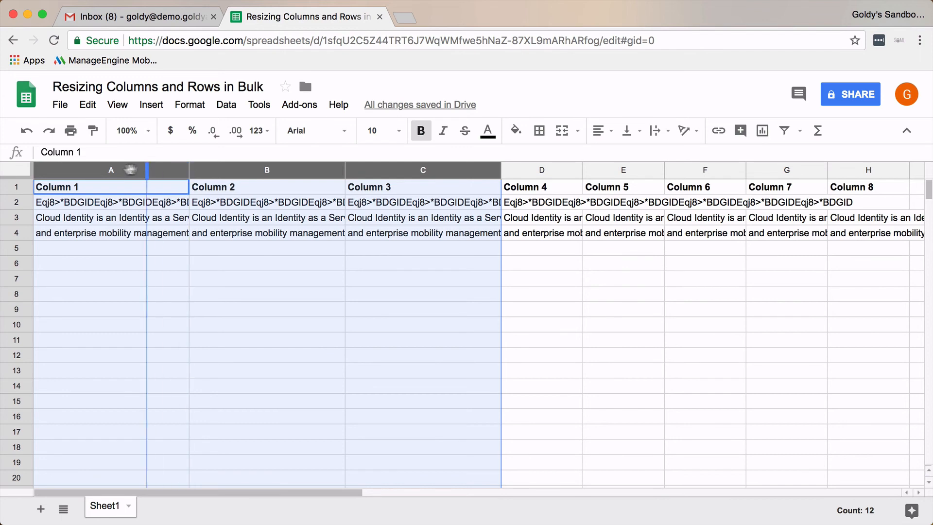
left_click_drag(145, 169, 77, 169)
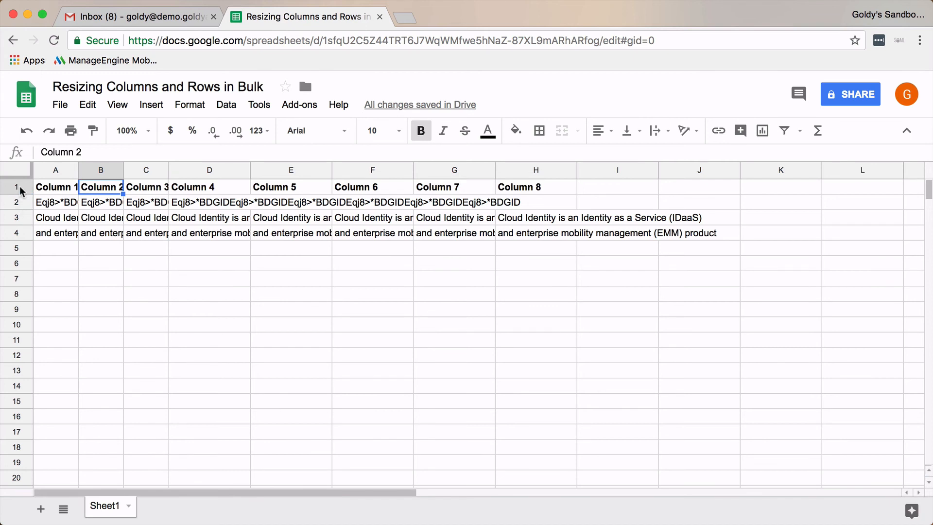
Step: Select rows 1 and 2, make both equally taller than the rest, then deselect
left_click(17, 187)
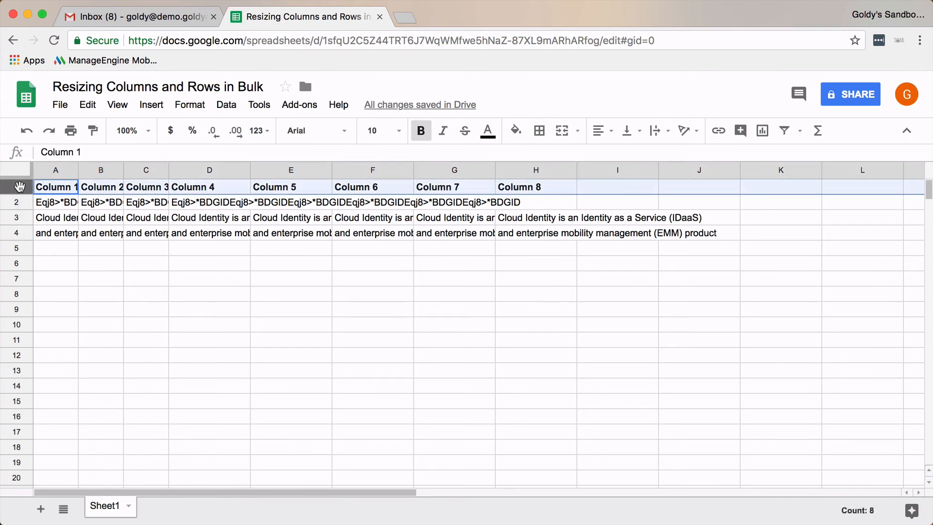
left_click(16, 202)
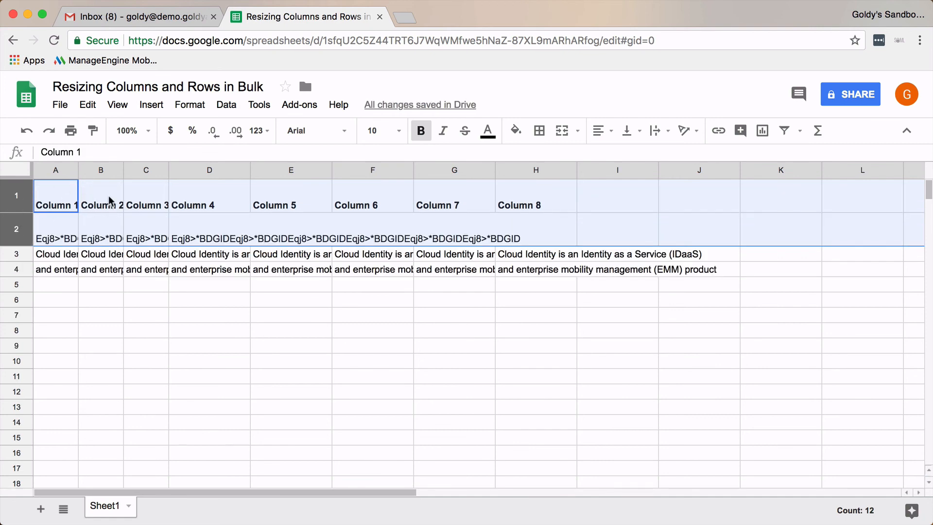
left_click(100, 195)
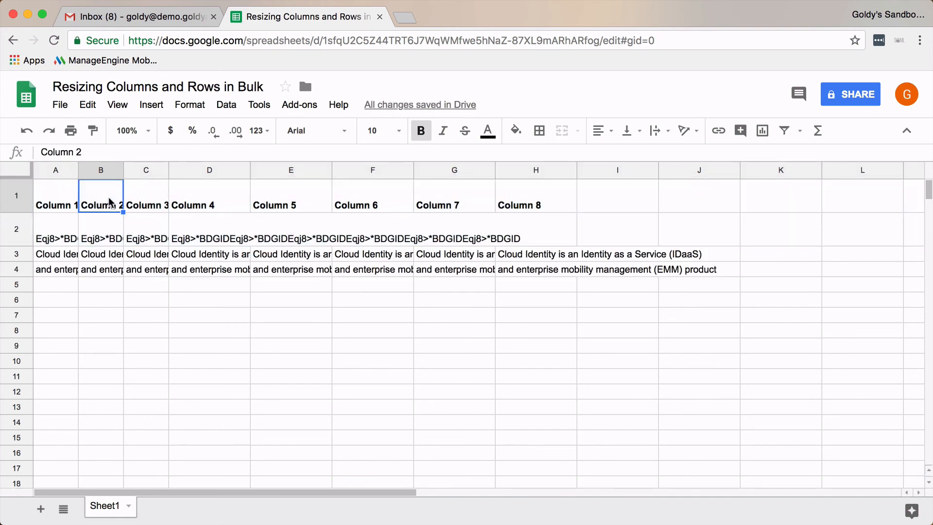